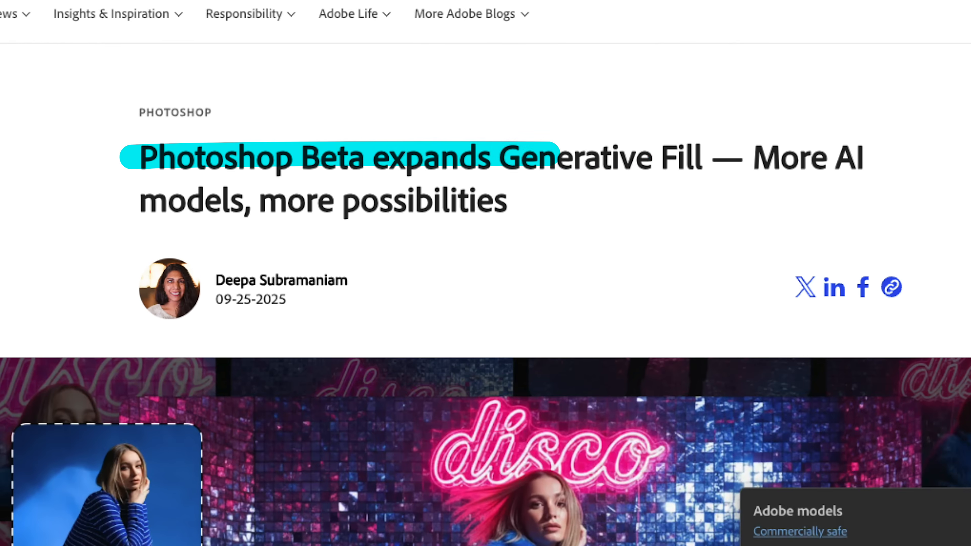
Step: Start Generative Fill on the lassoed backdrop area and list the AI models with Gemini 2.5 (Nano Banana) chosen
{"action": "scroll", "scroll_direction": "down", "scroll_amount": 3}
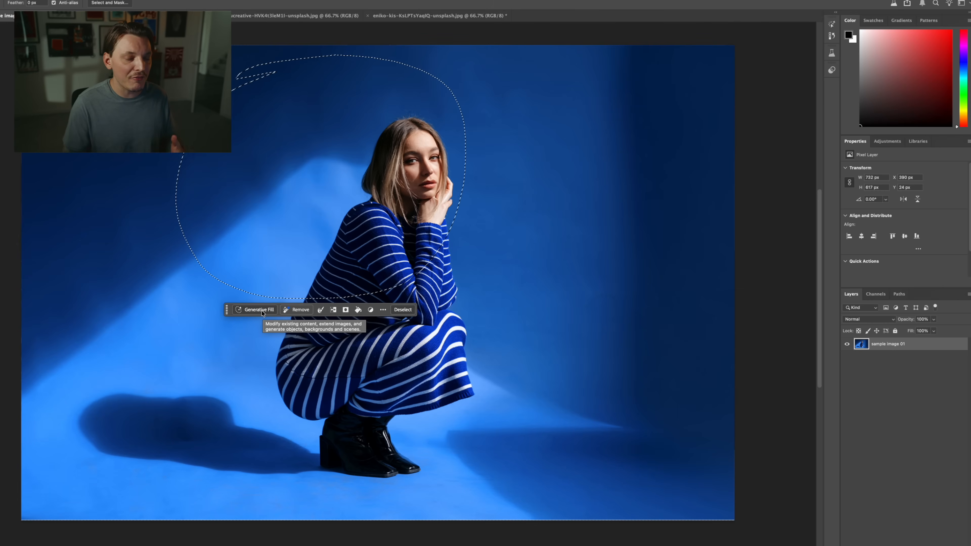
{"action": "left_click", "coordinate": [256, 310]}
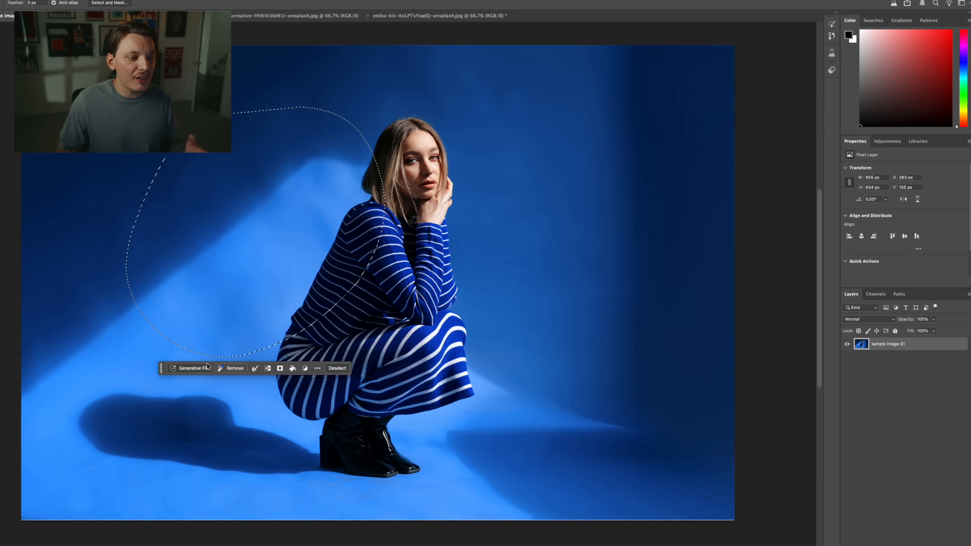
{"action": "left_click", "coordinate": [193, 368]}
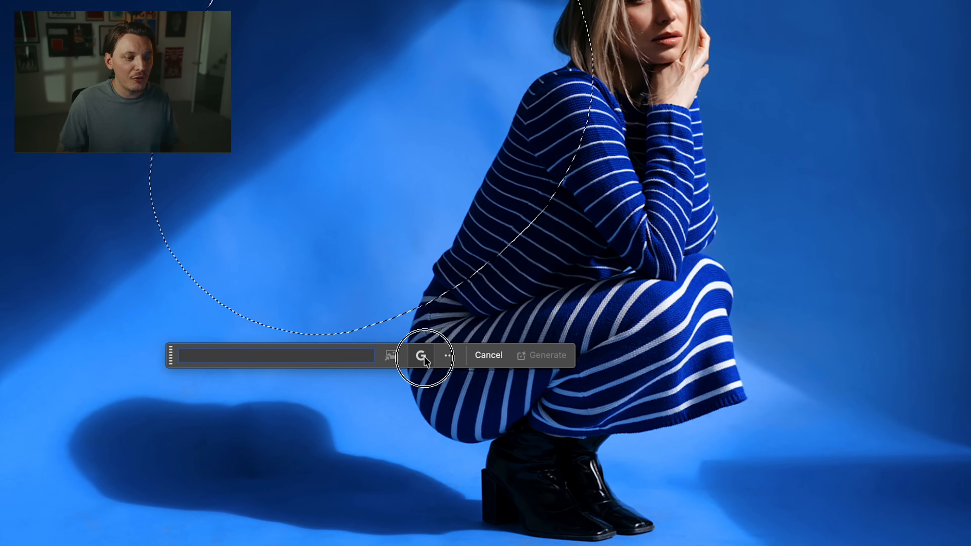
{"action": "left_click", "coordinate": [422, 355]}
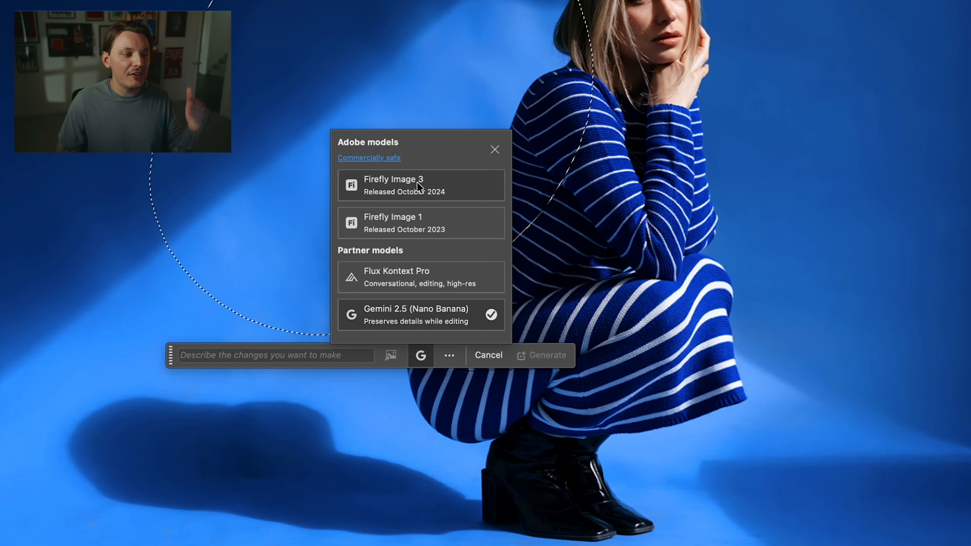
{"action": "mouse_move", "coordinate": [430, 254]}
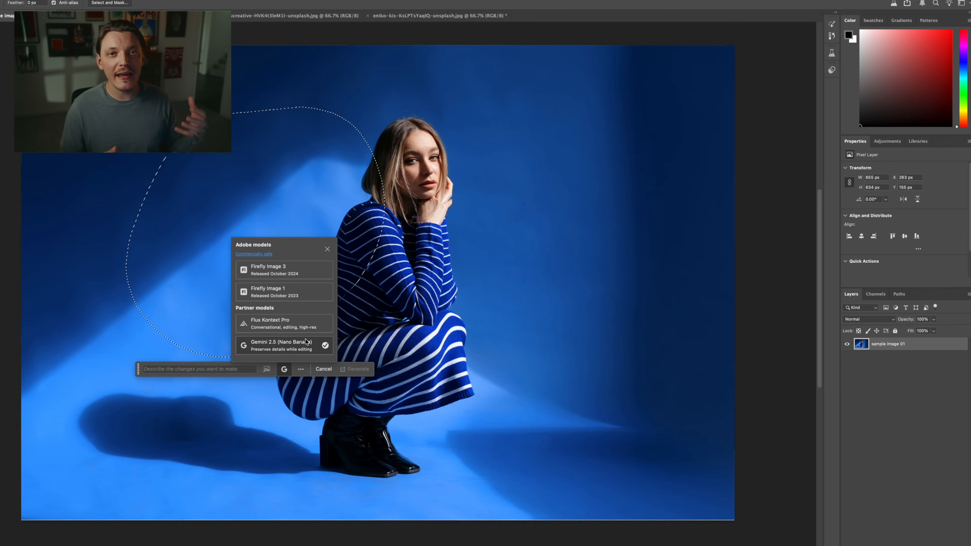
Step: Generate a leather jacket on the woman over the whole image, compare it, then discard the layer
{"action": "key", "text": "cmd+a"}
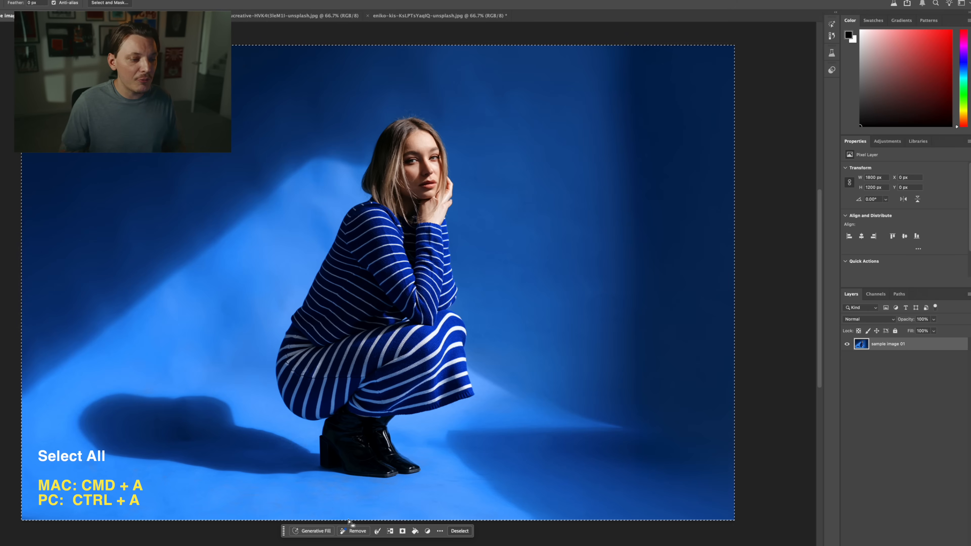
{"action": "left_click", "coordinate": [315, 530]}
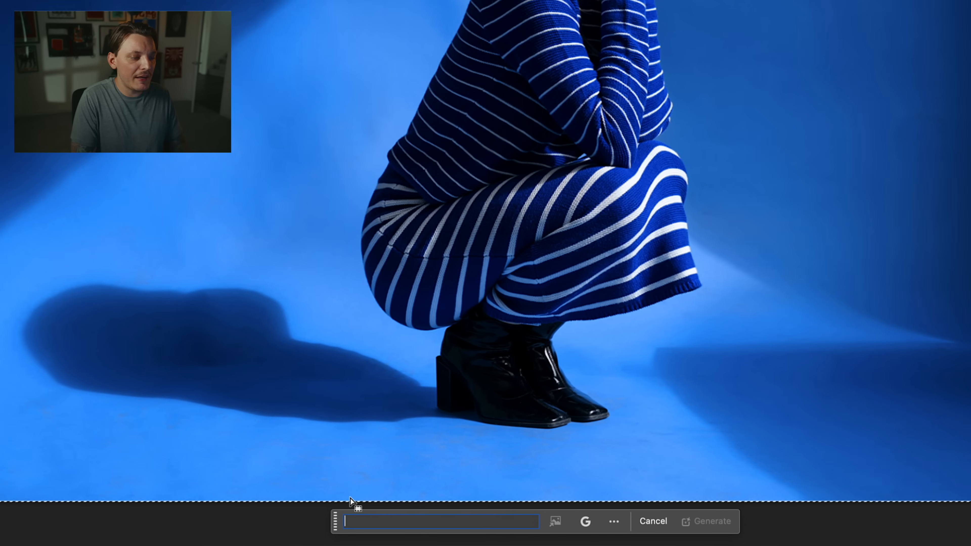
{"action": "type", "text": "put a leather jacket on her"}
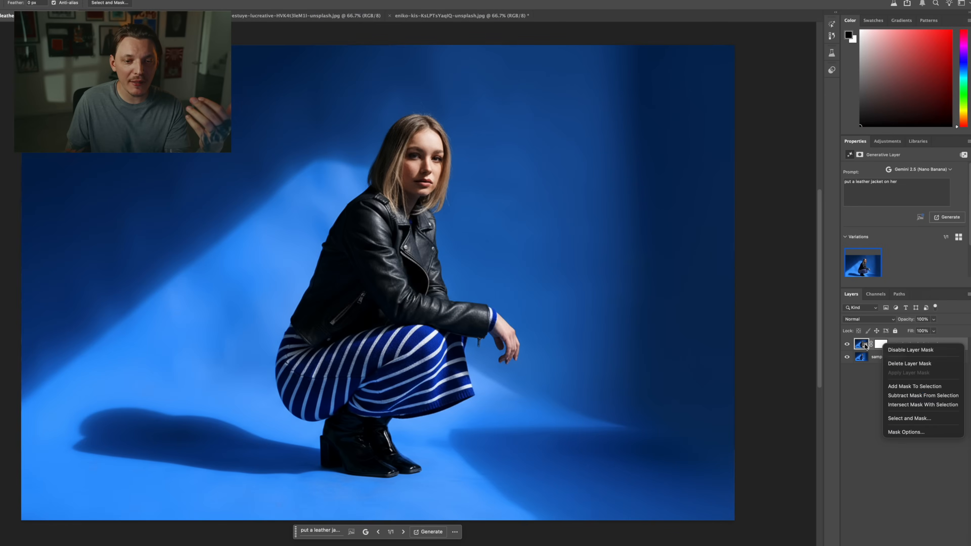
{"action": "left_click", "coordinate": [910, 349]}
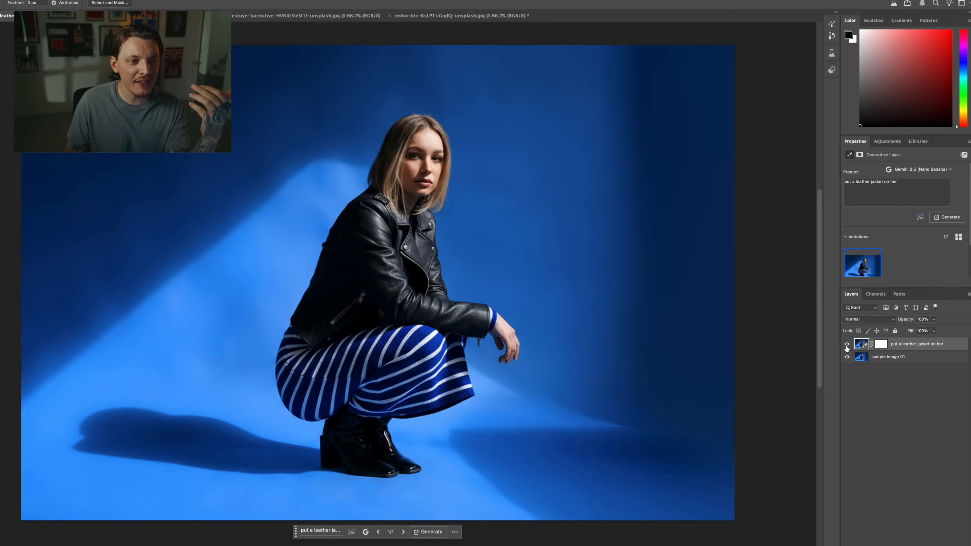
{"action": "left_click", "coordinate": [846, 345]}
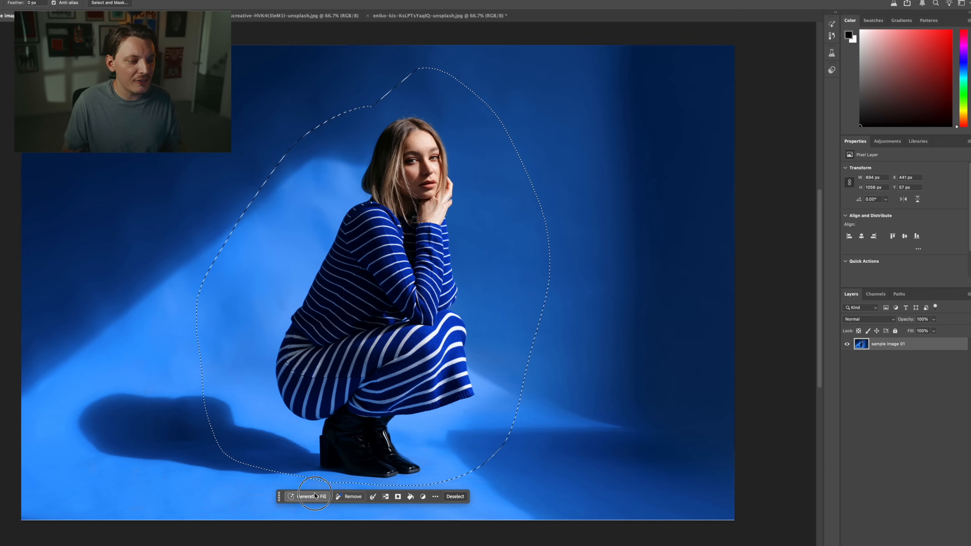
Step: Generate a leather jacket on the woman inside the lassoed area and compare the new layer
{"action": "left_click", "coordinate": [308, 496]}
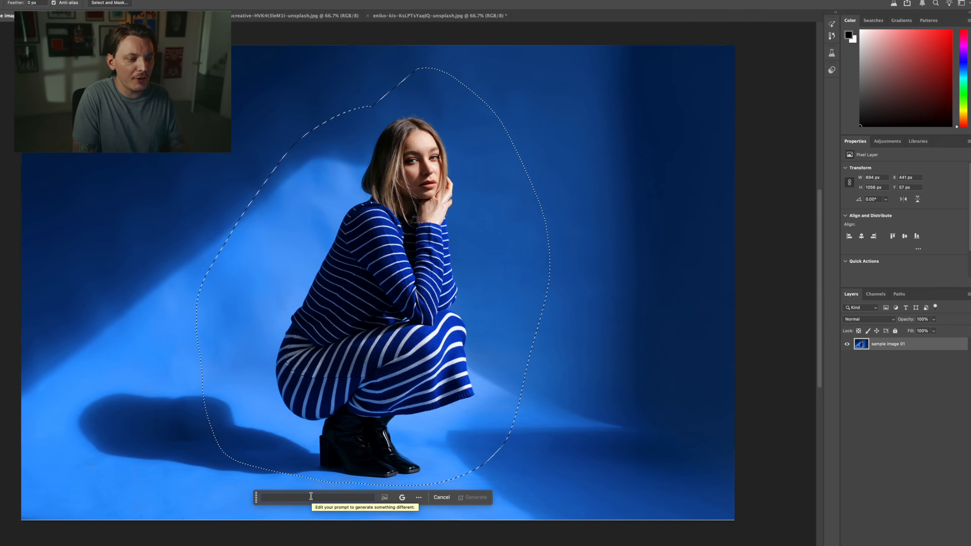
{"action": "type", "text": "put a leather jack on the girl, do not touch her face"}
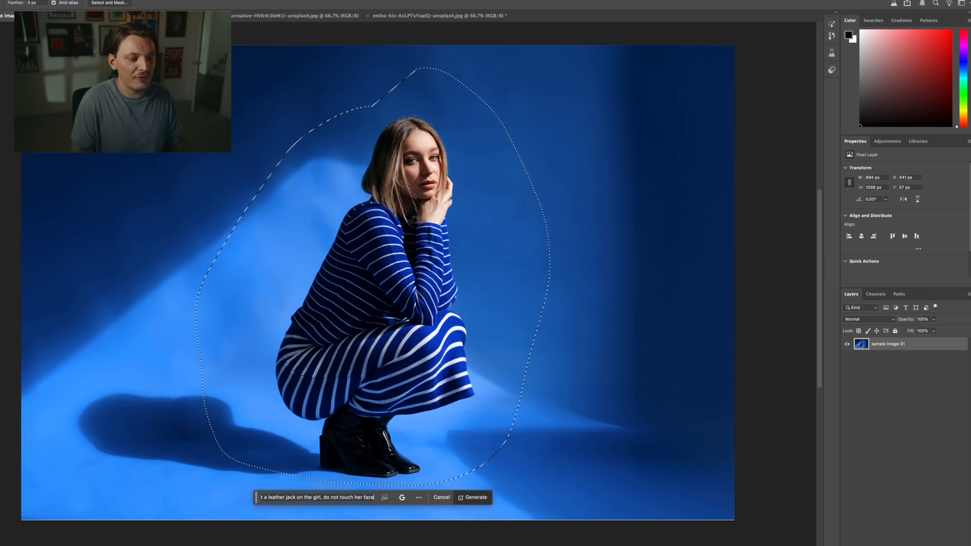
{"action": "left_click", "coordinate": [475, 497]}
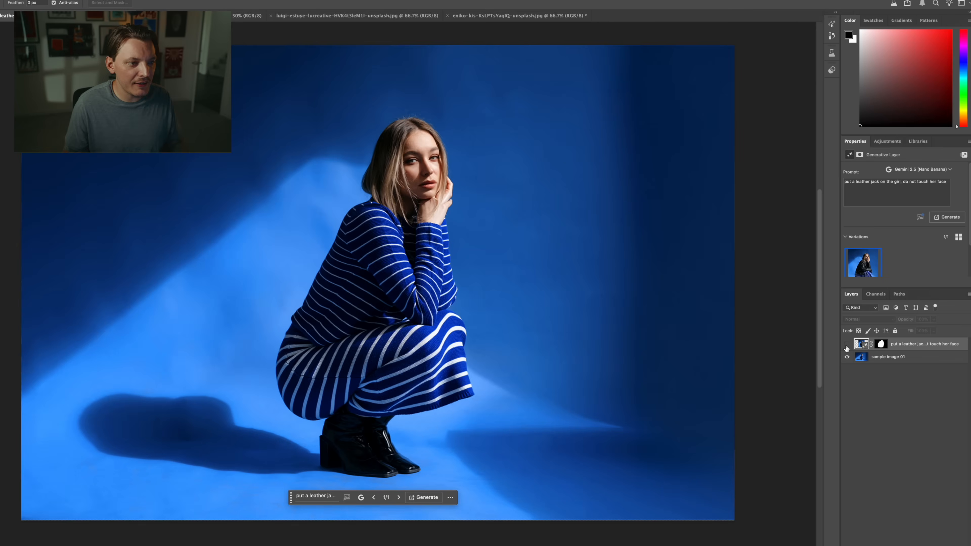
{"action": "left_click", "coordinate": [846, 345]}
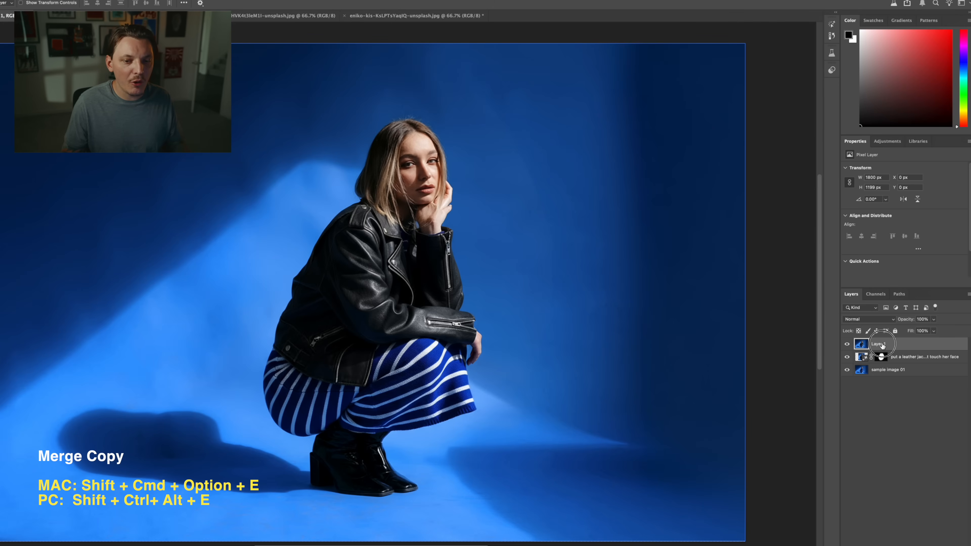
Step: Stamp a merged copy of the visible edits as Layer 1 at the top of the stack
{"action": "double_click", "coordinate": [880, 344]}
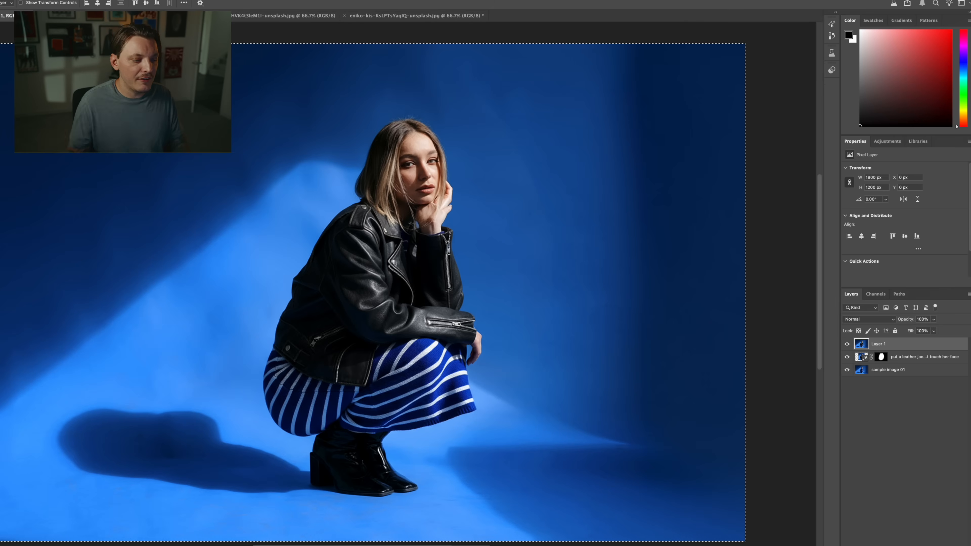
Step: Generate the snowy mountain scene around the woman and name the layer 'gemini 2.5'
{"action": "left_click", "coordinate": [948, 217]}
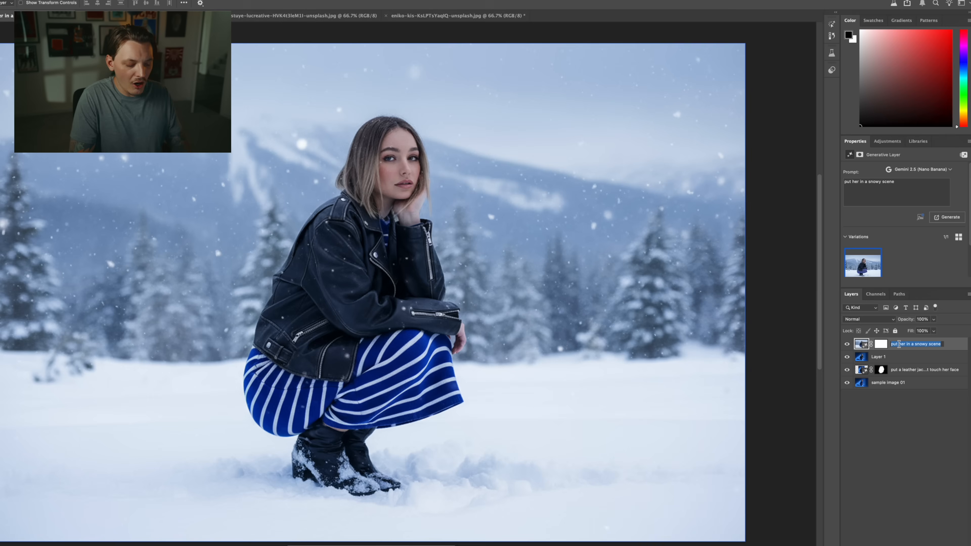
{"action": "type", "text": "gemini 2.5"}
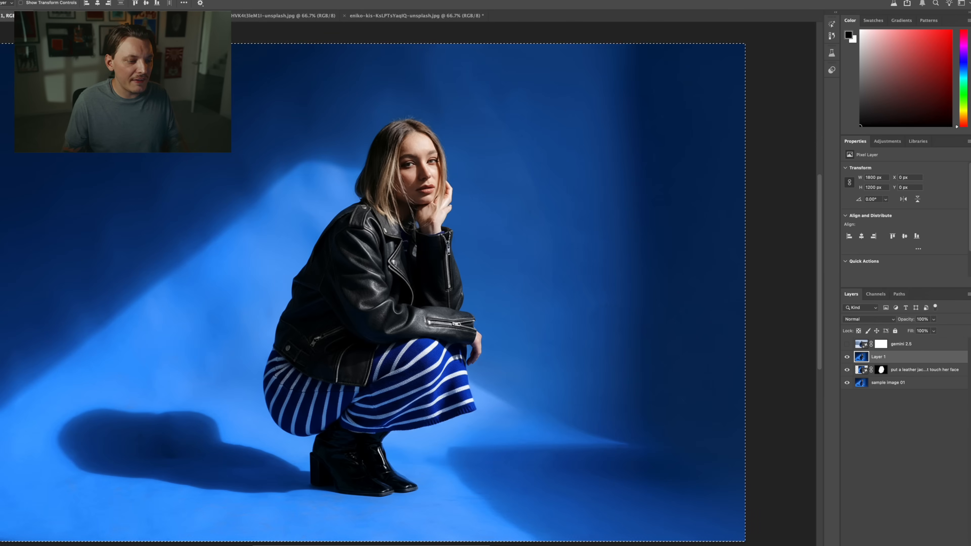
{"action": "mouse_move", "coordinate": [402, 512]}
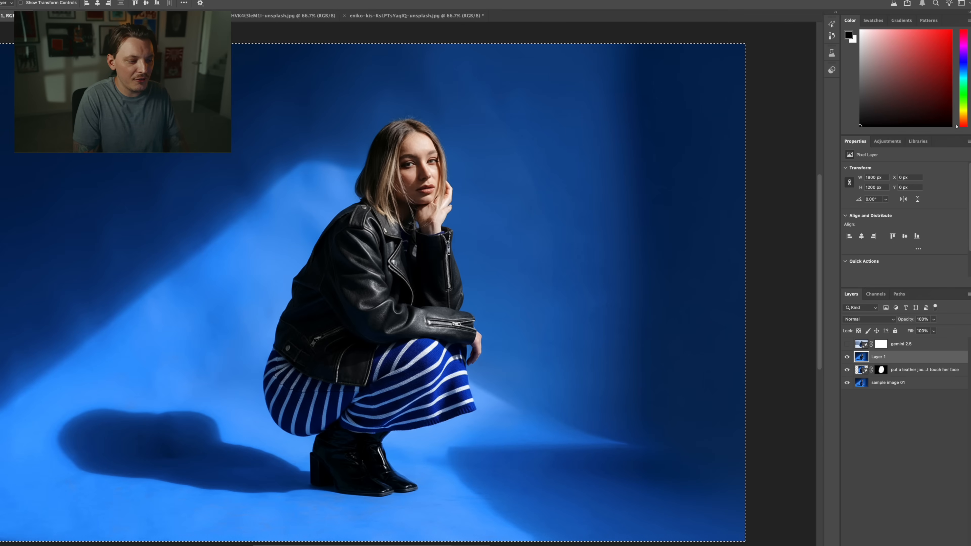
{"action": "left_click", "coordinate": [947, 218]}
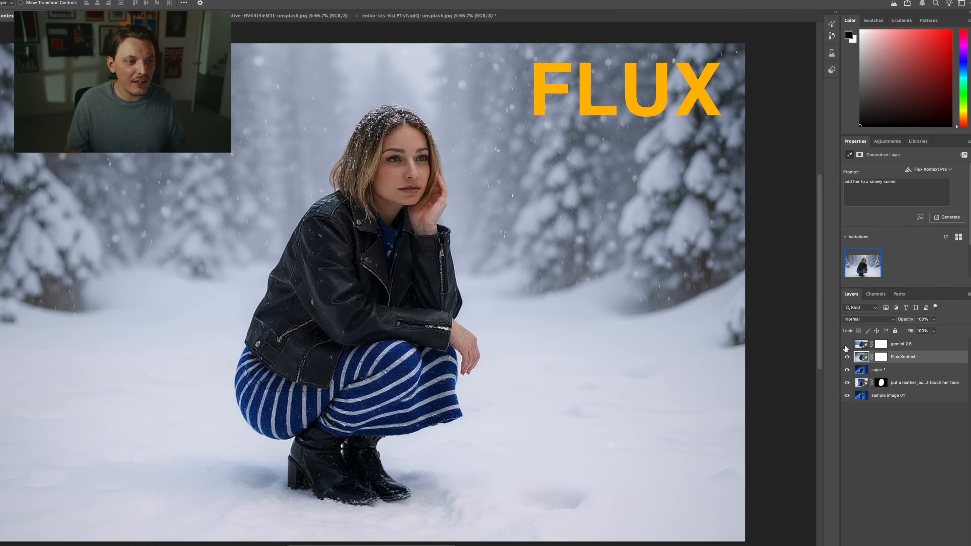
{"action": "mouse_move", "coordinate": [846, 348]}
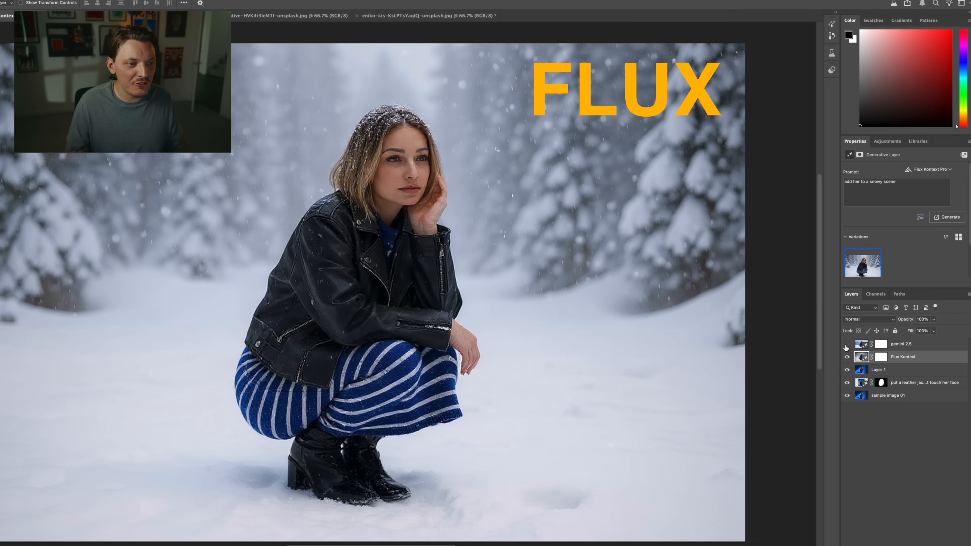
{"action": "left_click", "coordinate": [846, 344]}
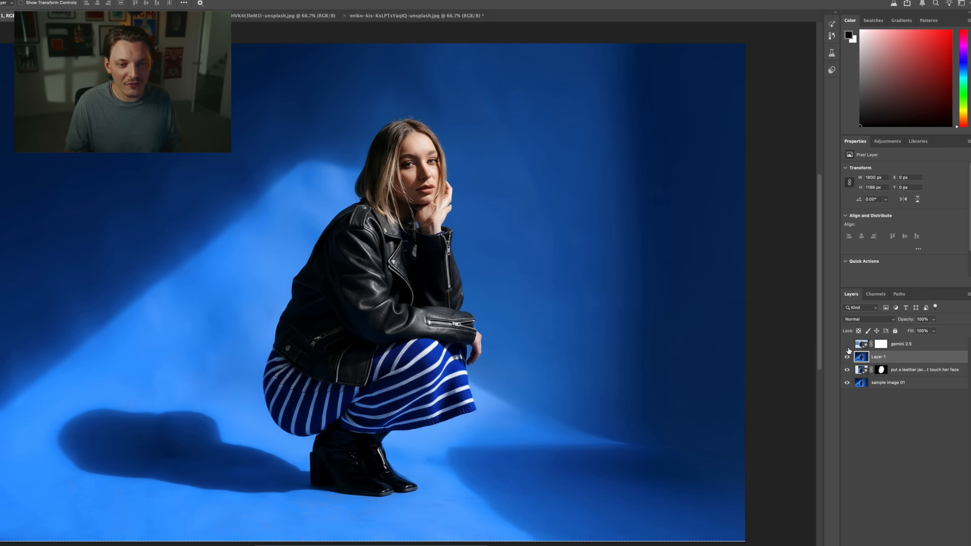
{"action": "left_click", "coordinate": [847, 345]}
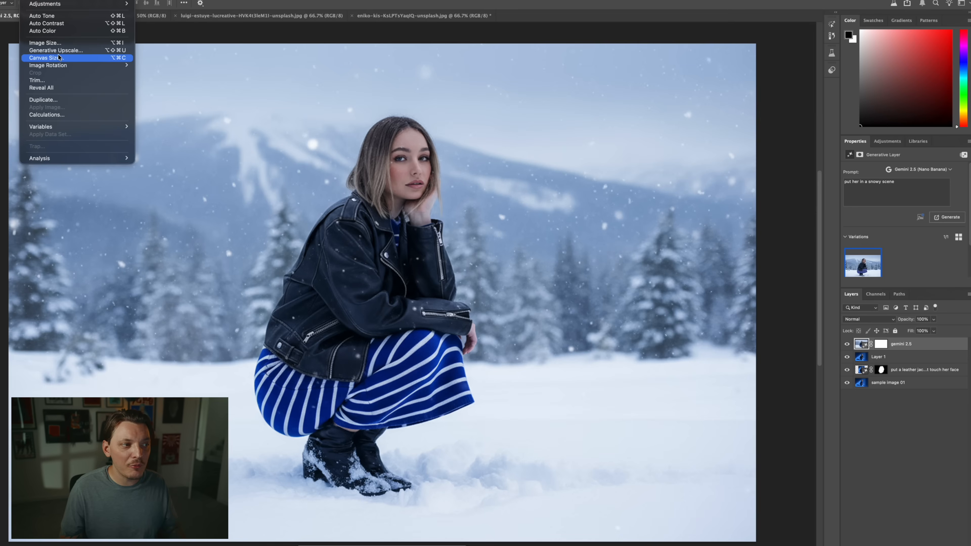
{"action": "mouse_move", "coordinate": [55, 50]}
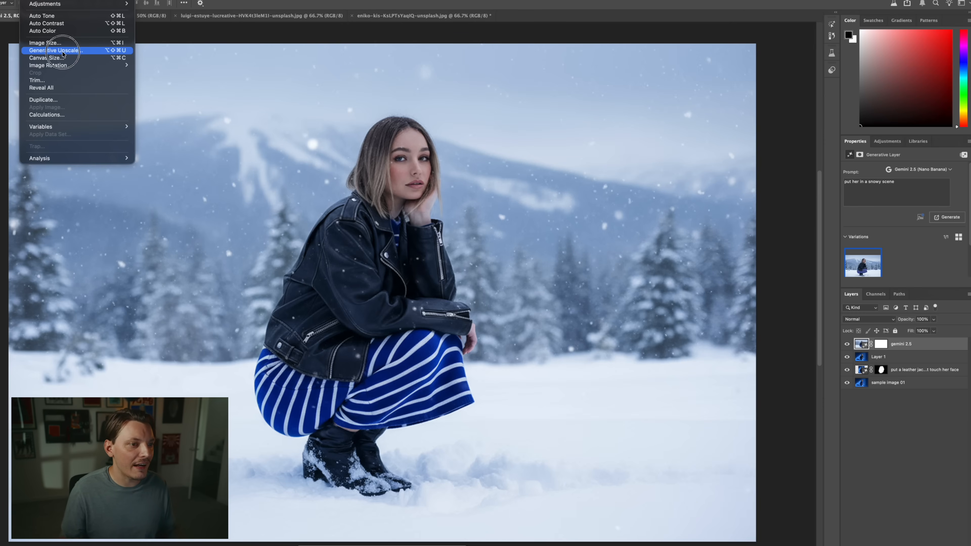
{"action": "left_click", "coordinate": [55, 50]}
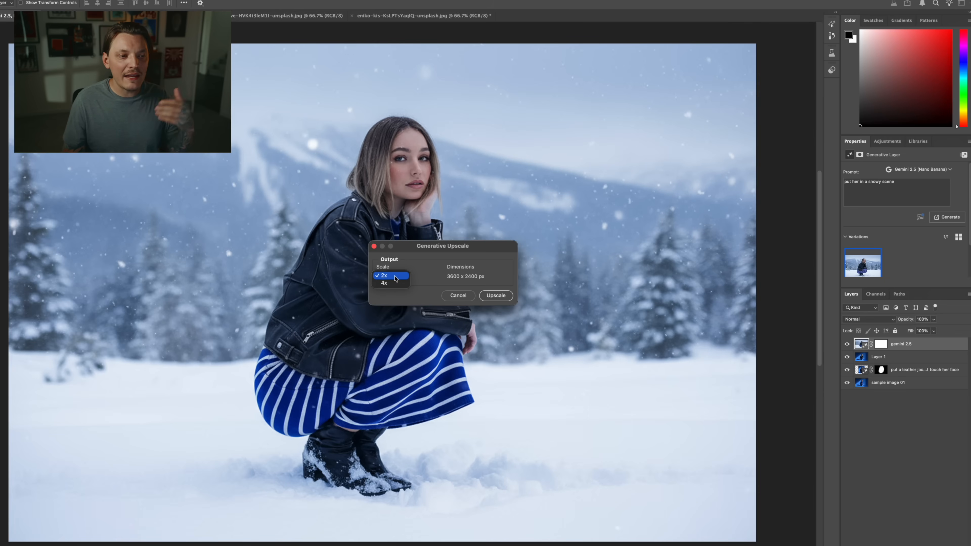
{"action": "left_click", "coordinate": [383, 283]}
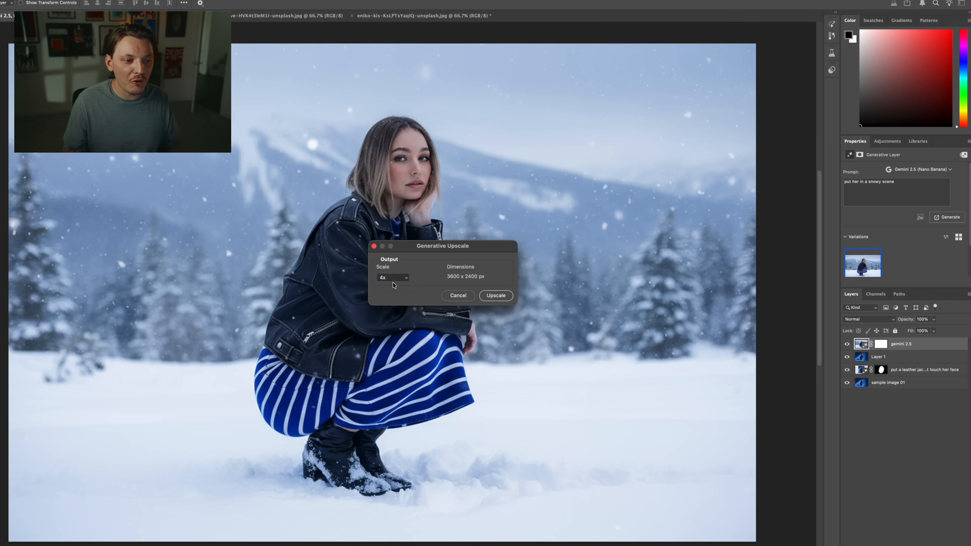
{"action": "left_click", "coordinate": [393, 277]}
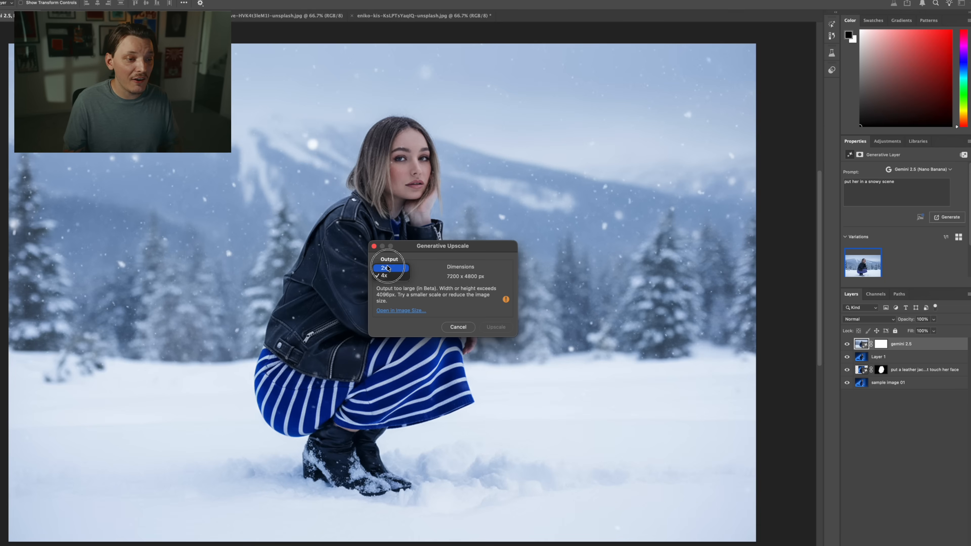
{"action": "left_click", "coordinate": [392, 276]}
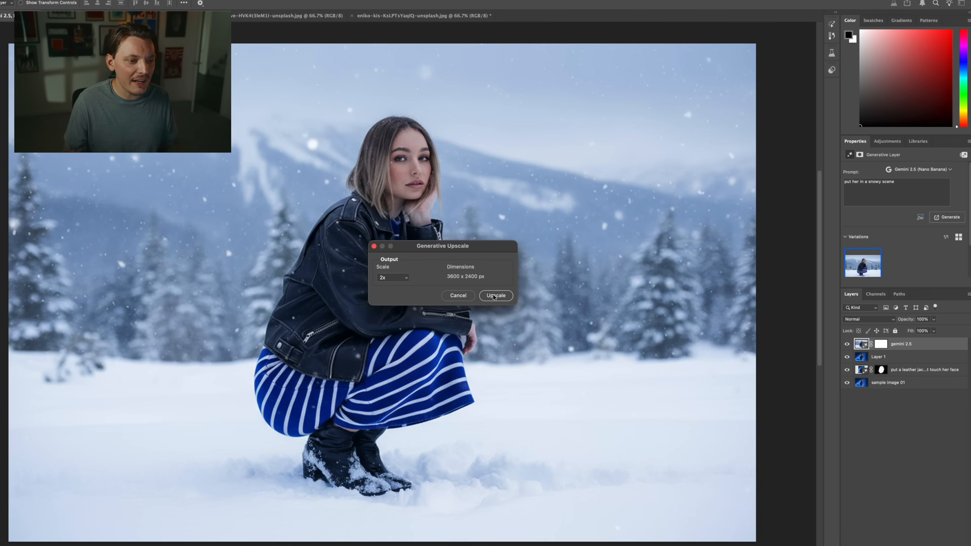
{"action": "left_click", "coordinate": [495, 295]}
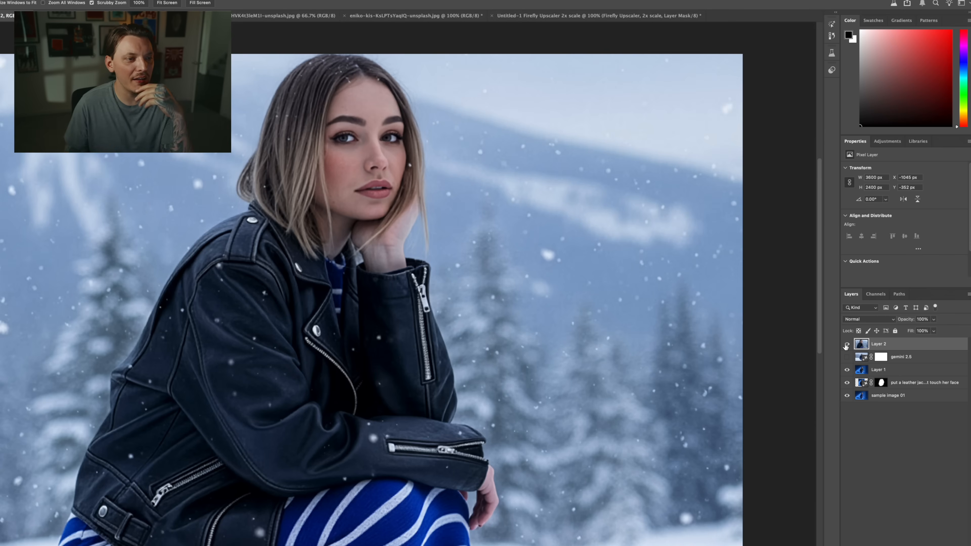
{"action": "left_click", "coordinate": [847, 345]}
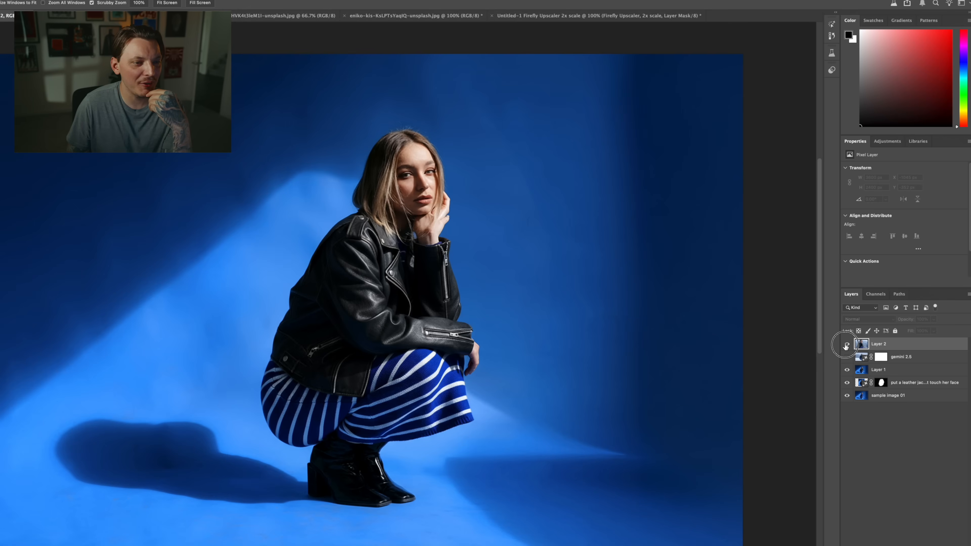
{"action": "left_click", "coordinate": [847, 343]}
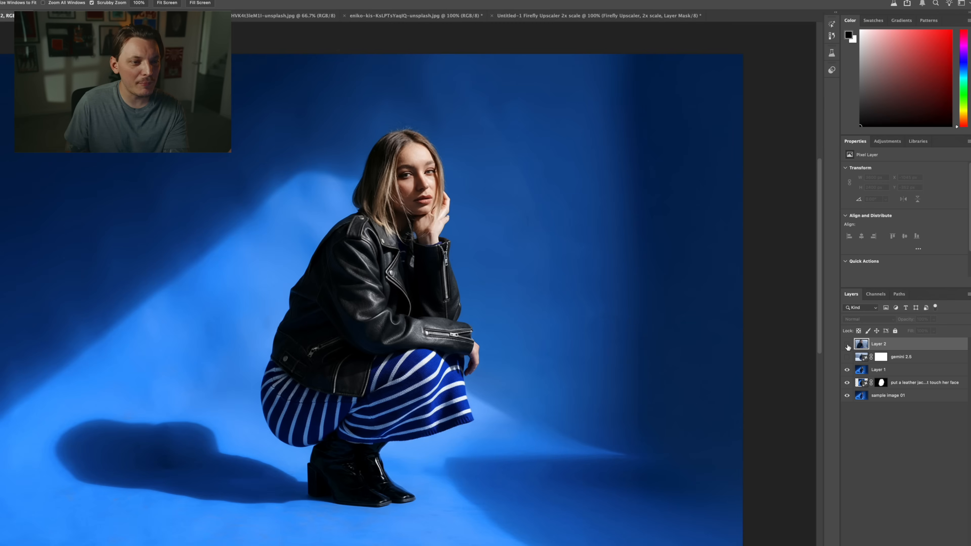
{"action": "left_click", "coordinate": [847, 345]}
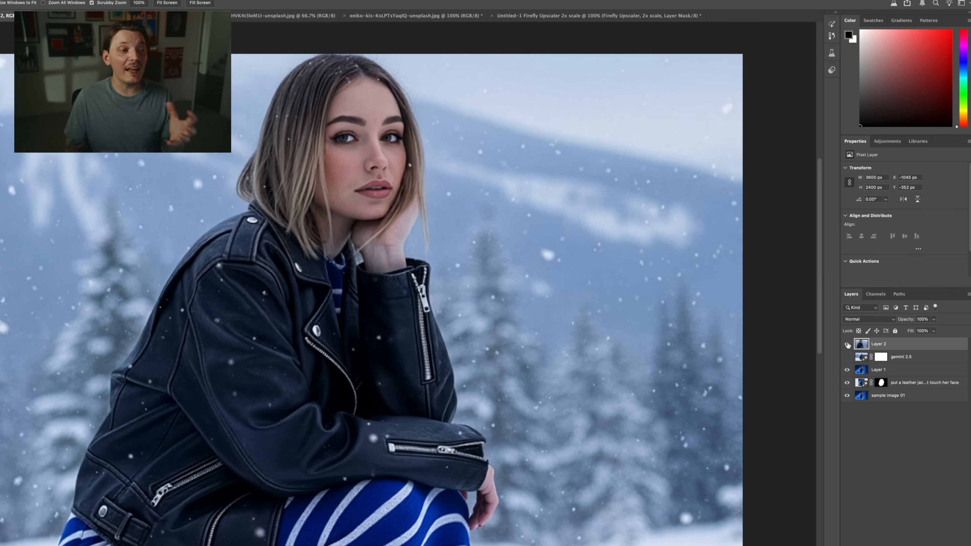
{"action": "mouse_move", "coordinate": [848, 345]}
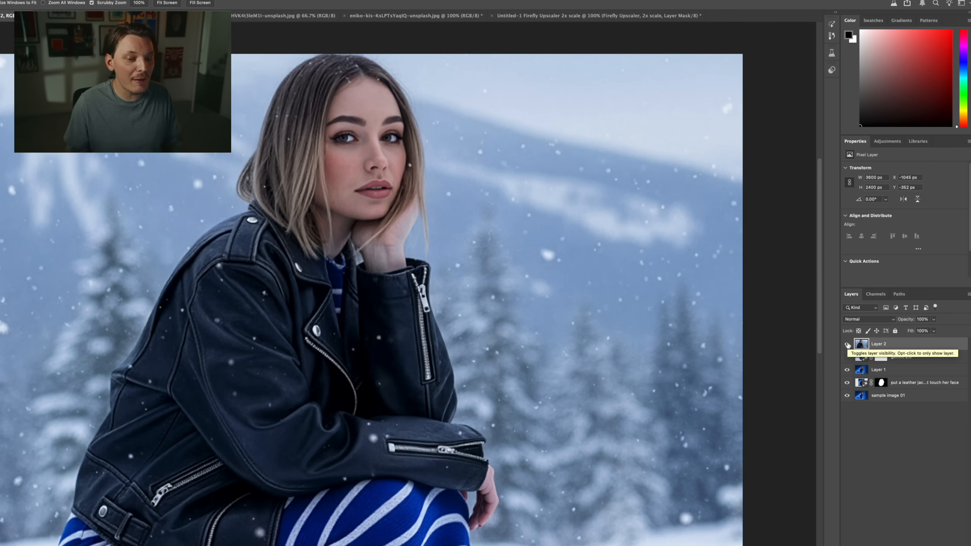
{"action": "left_click", "coordinate": [421, 42]}
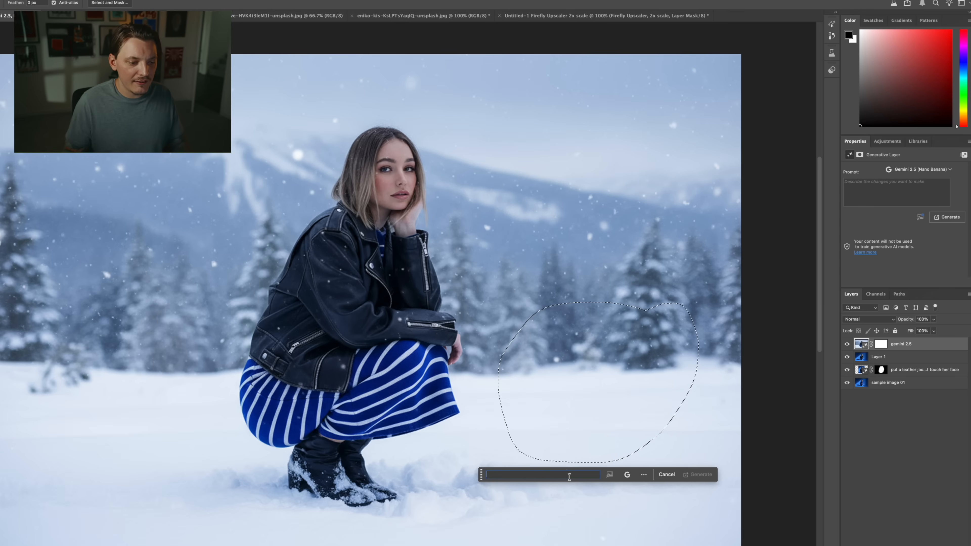
Step: Generate a red fox walking toward the camera in the marked snow, refining the prompt for more variations
{"action": "type", "text": "add a fox in"}
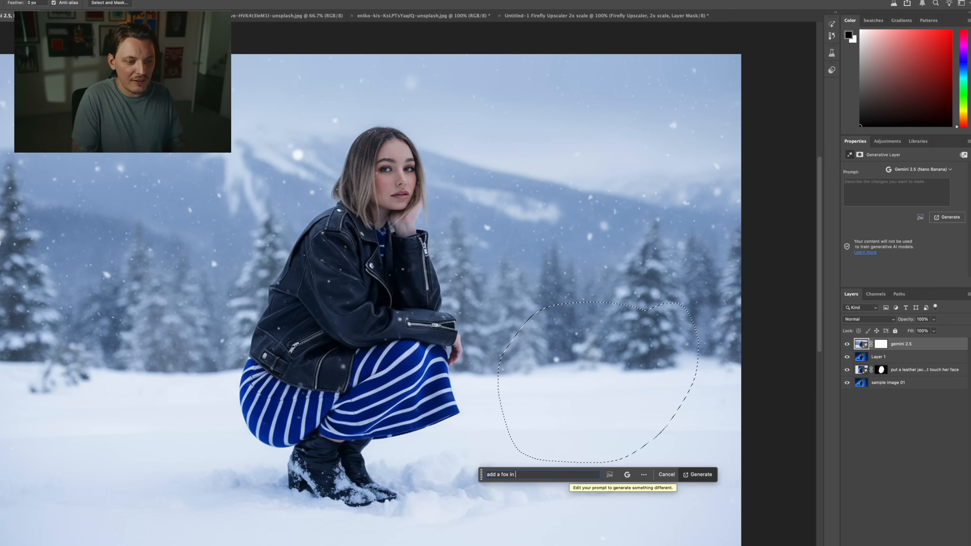
{"action": "left_click", "coordinate": [698, 474]}
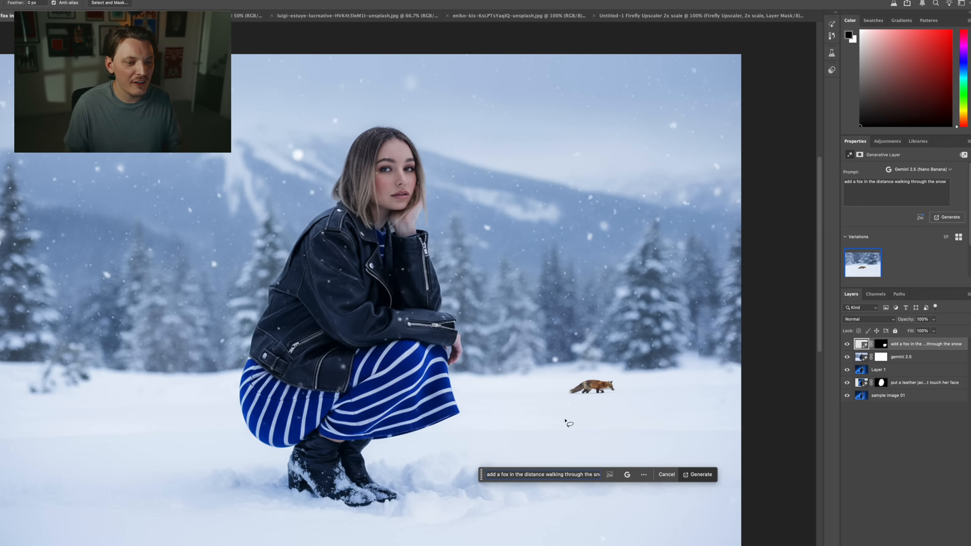
{"action": "left_click", "coordinate": [697, 474]}
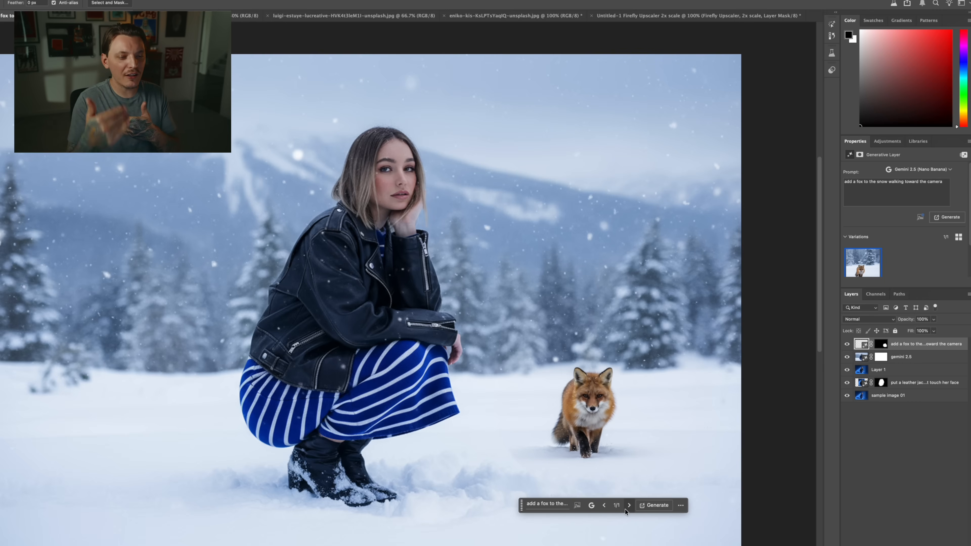
{"action": "left_click", "coordinate": [654, 505]}
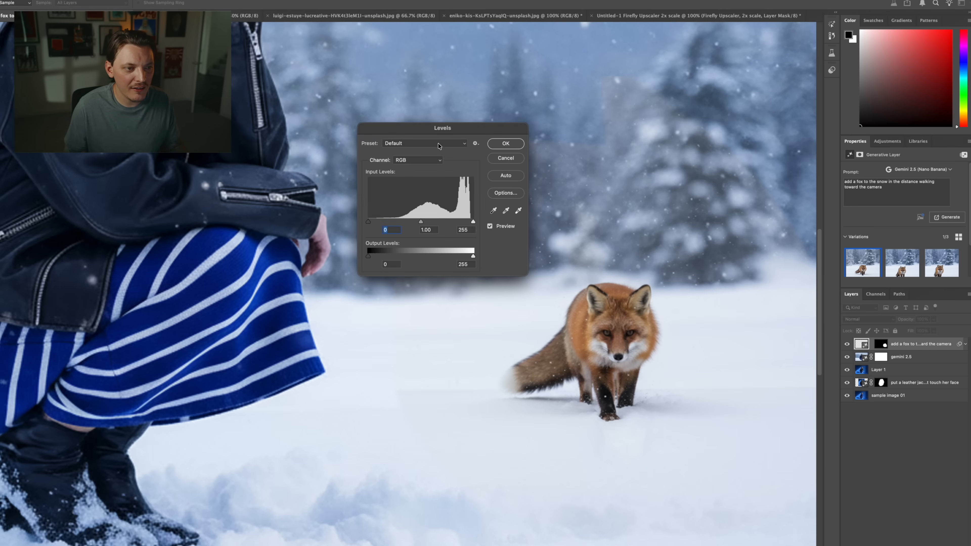
Step: Add a Hue/Saturation adjustment clipped to the fox layer and lower the fox's saturation
{"action": "left_click_drag", "start_coordinate": [419, 222], "coordinate": [282, 251]}
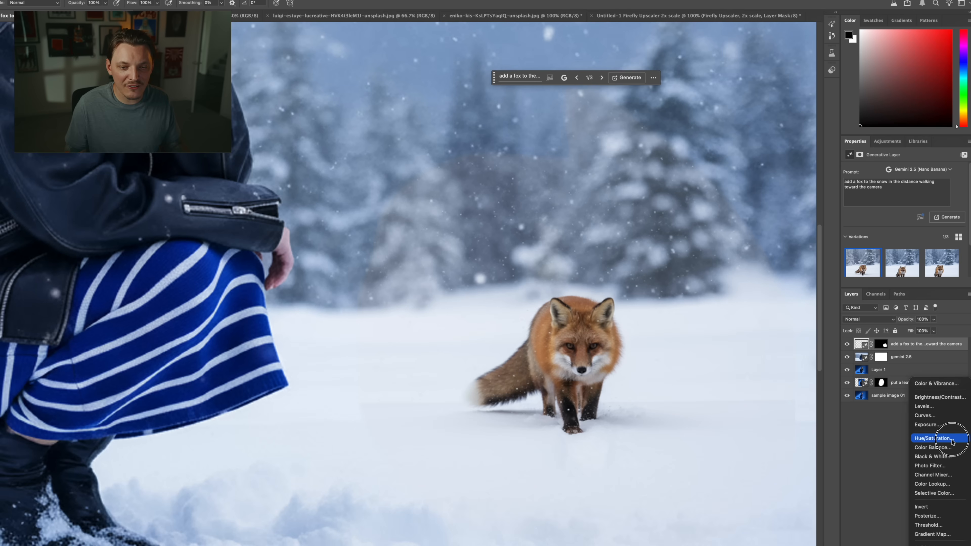
{"action": "left_click", "coordinate": [932, 438]}
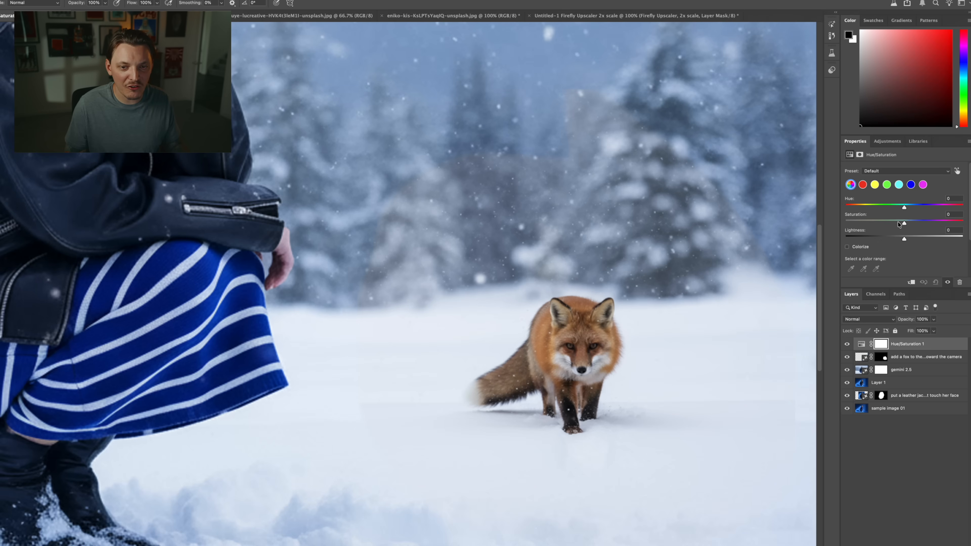
{"action": "left_click_drag", "start_coordinate": [904, 223], "coordinate": [924, 223]}
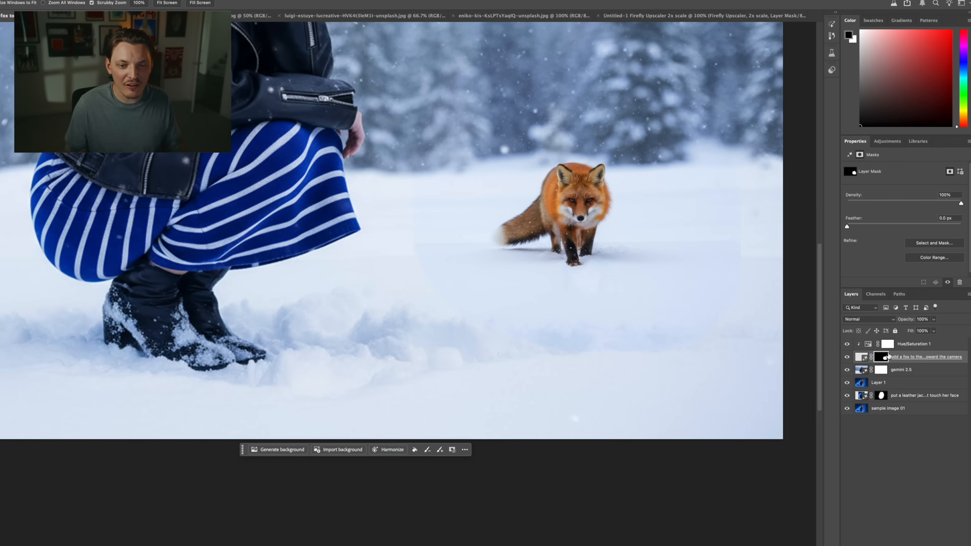
{"action": "mouse_move", "coordinate": [882, 358]}
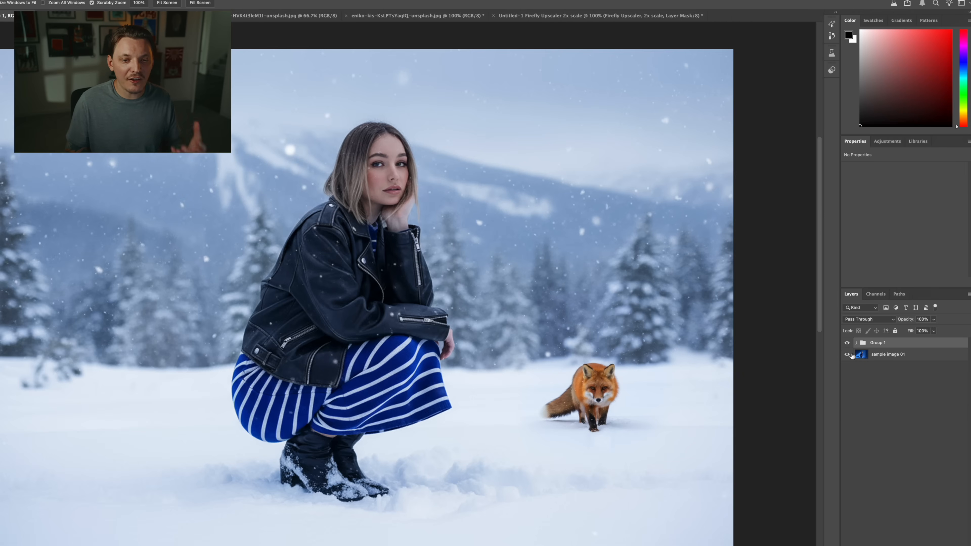
Step: Compare the grouped snowy fox composite against the original studio photo
{"action": "left_click", "coordinate": [847, 343]}
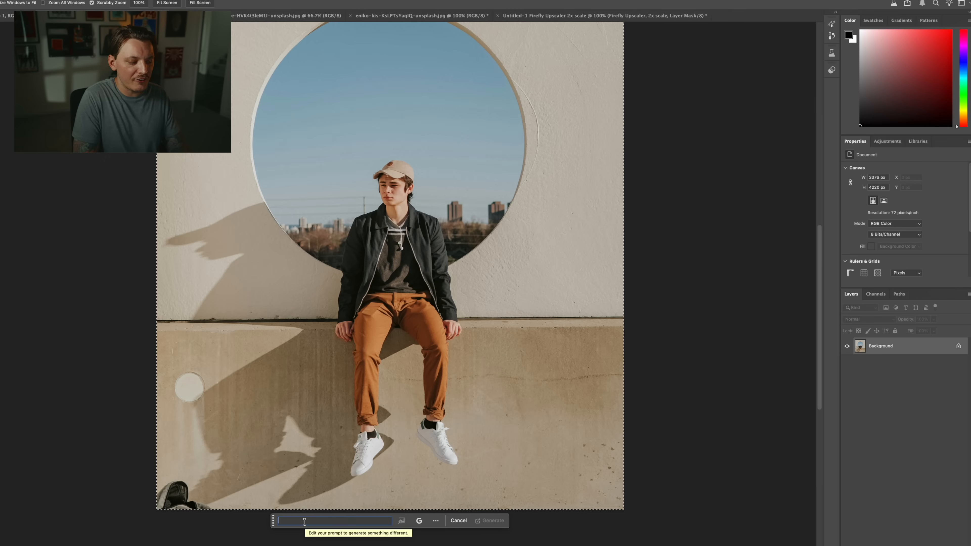
Step: Generate the seated man on a tree branch in the clouds across the whole photo
{"action": "type", "text": "add this guy to a"}
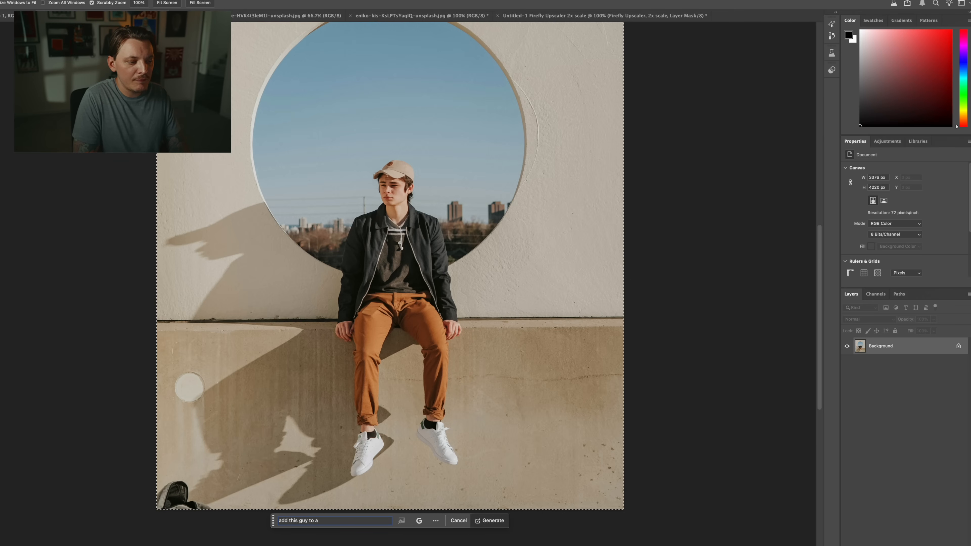
{"action": "type", "text": "tree branch in"}
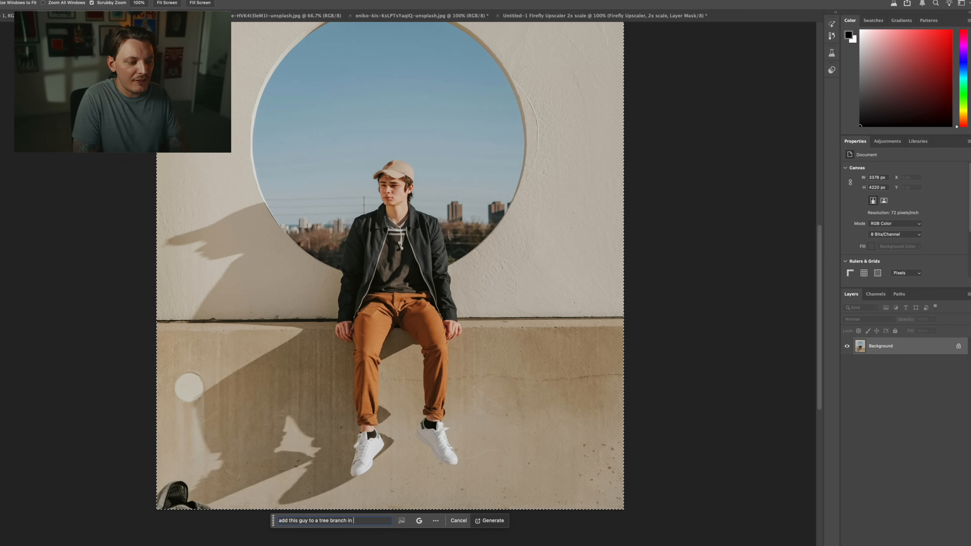
{"action": "left_click", "coordinate": [492, 521]}
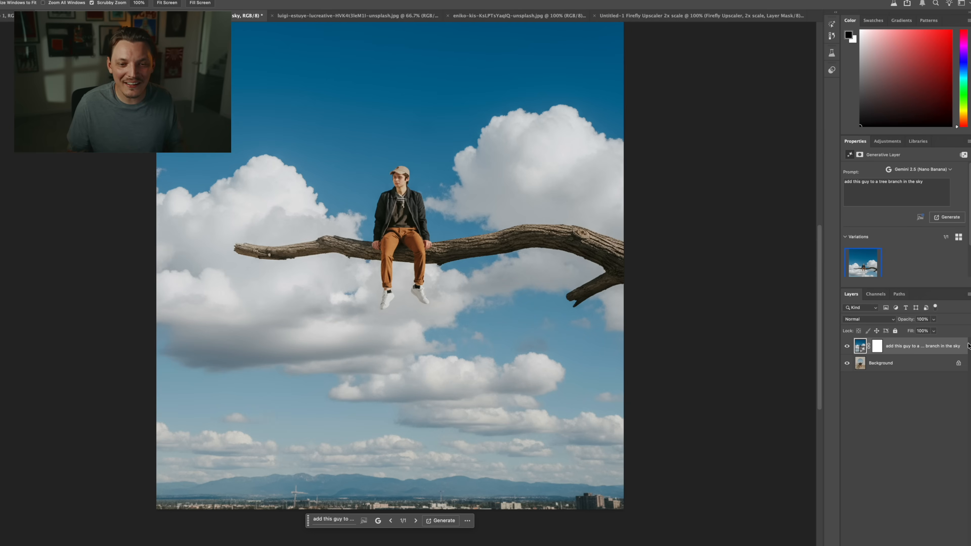
{"action": "left_click", "coordinate": [949, 217]}
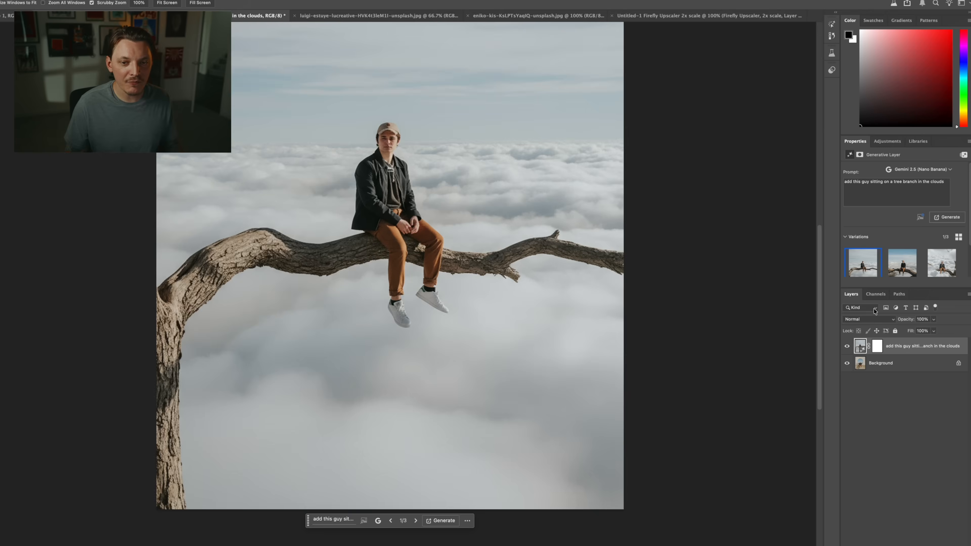
Step: Pick another variation of the cloud branch scene and move on to the bench photographer photo
{"action": "left_click", "coordinate": [902, 262]}
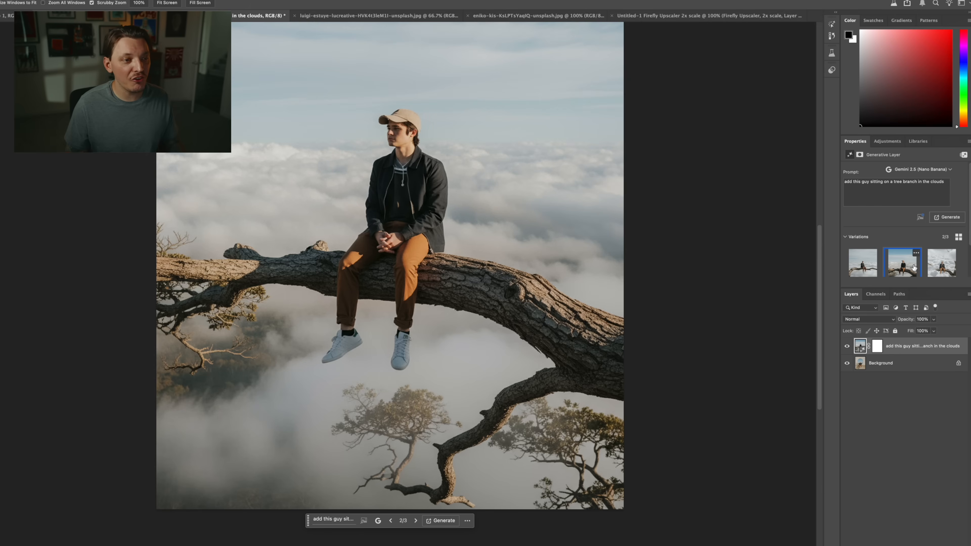
{"action": "left_click", "coordinate": [361, 16]}
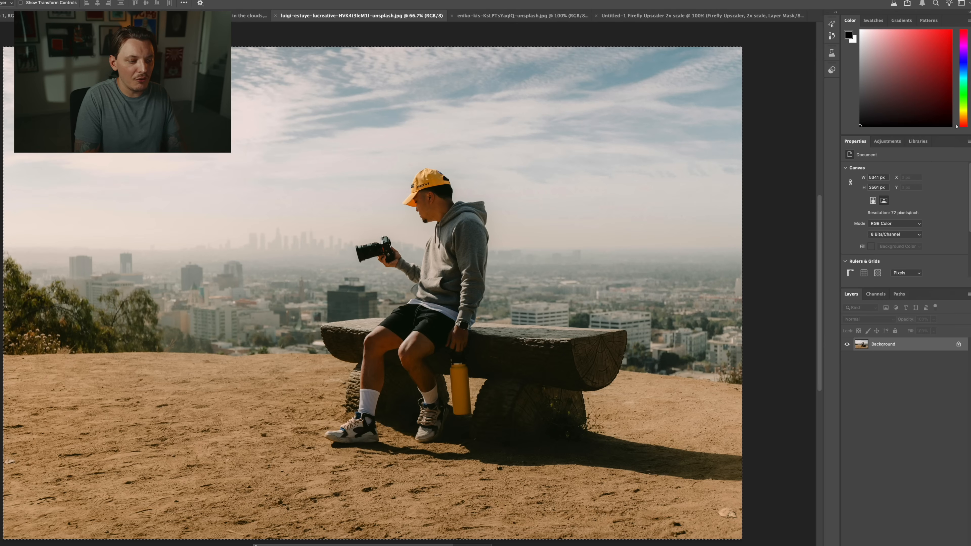
Step: Generate the photographer on a snowy mountaintop with a bald eagle, revising the prompt to place the eagle on the left
{"action": "left_click", "coordinate": [950, 217]}
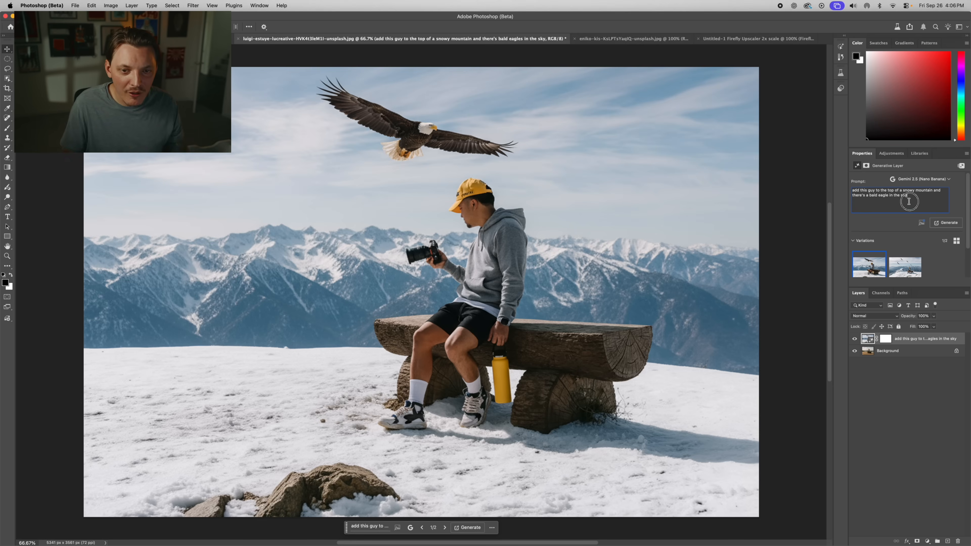
{"action": "left_click", "coordinate": [946, 223]}
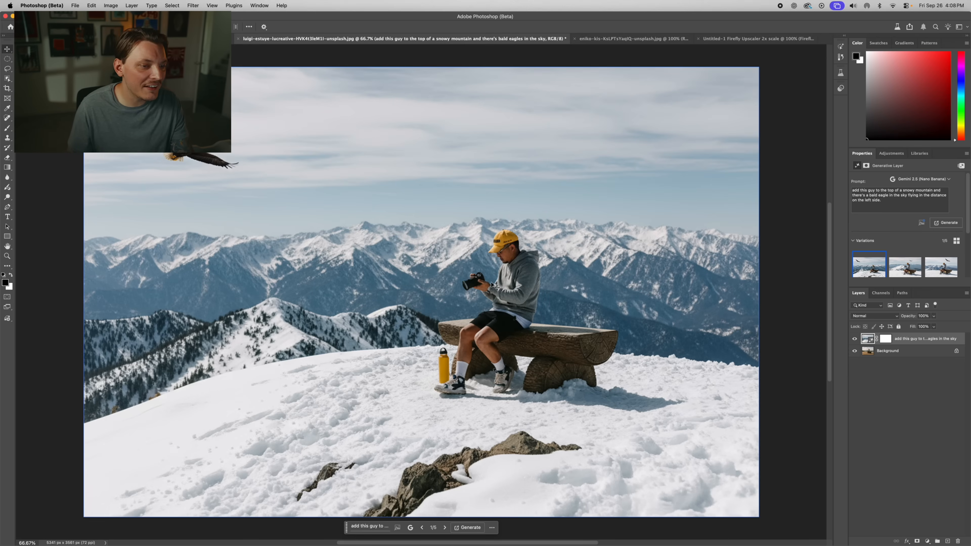
{"action": "left_click", "coordinate": [469, 527]}
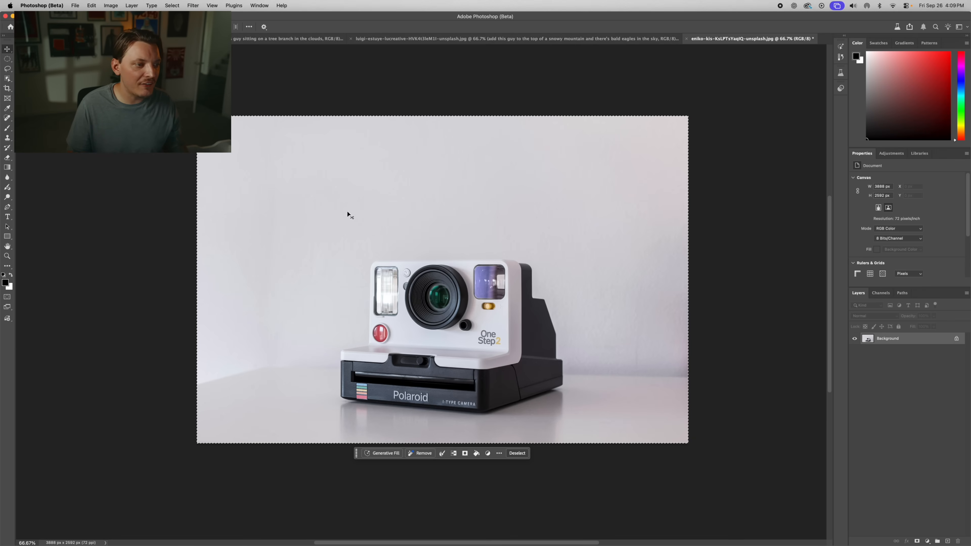
Step: Generate a red toy car sitting beside the Polaroid camera with Generative Fill
{"action": "left_click", "coordinate": [383, 453]}
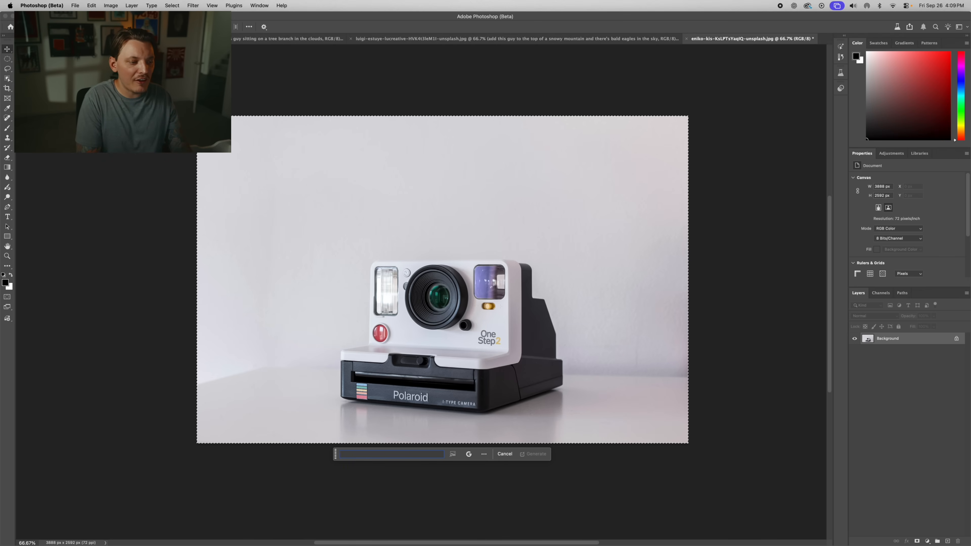
{"action": "type", "text": "add a toy red car sitting next to the"}
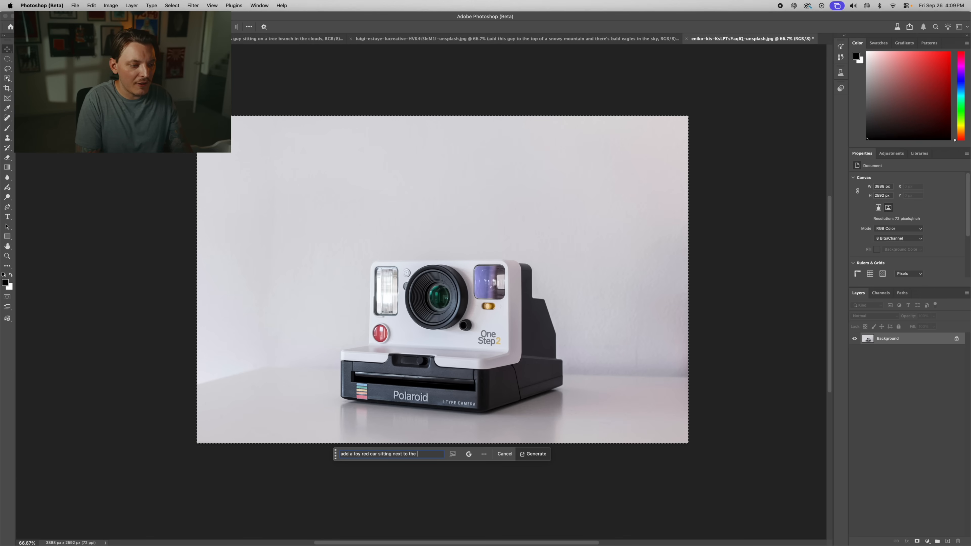
{"action": "left_click", "coordinate": [535, 453]}
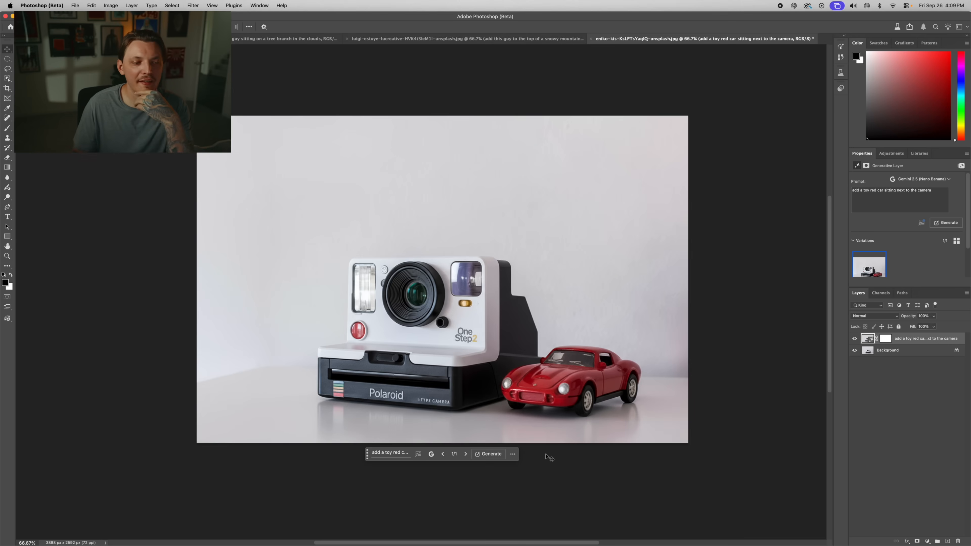